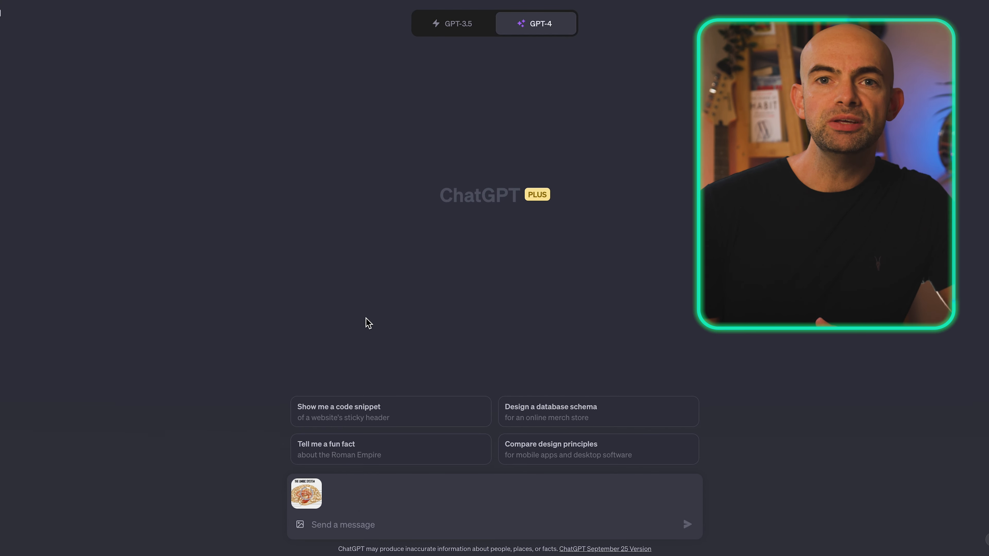
Send 'Explain this image to me in simple terms that I can understand' with the brain diagram attached
{"action": "type", "text": "Explain this"}
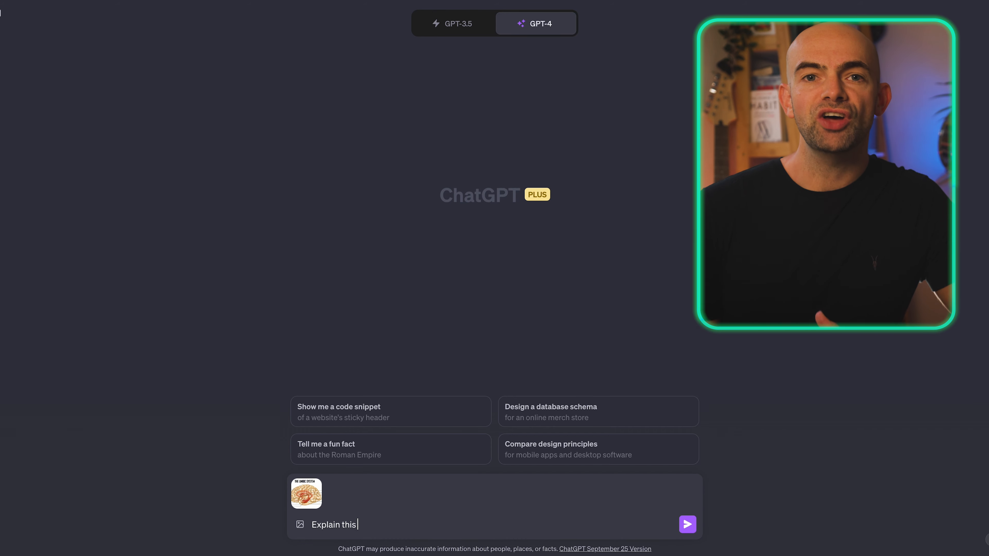
{"action": "type", "text": "image to me in simple terms that I can understand"}
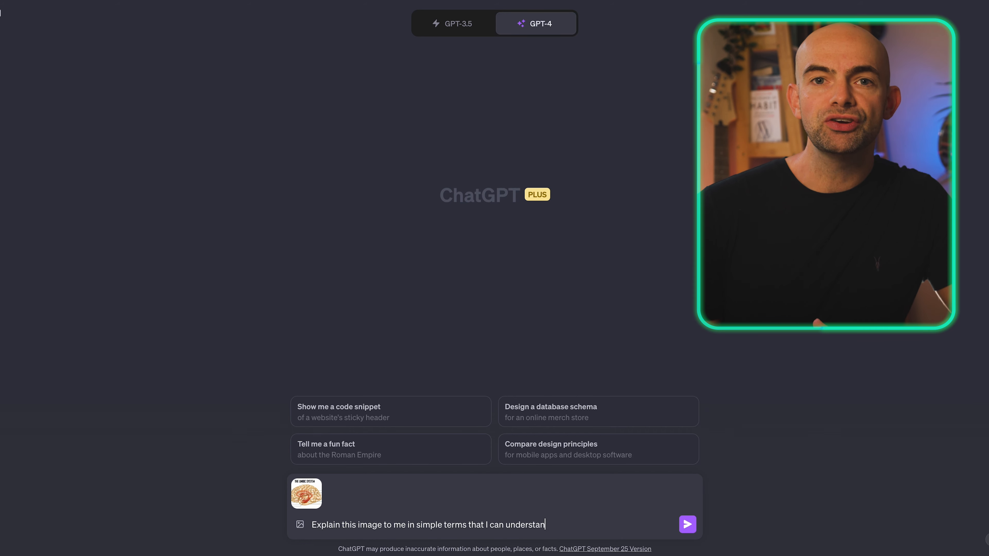
{"action": "left_click", "coordinate": [687, 524]}
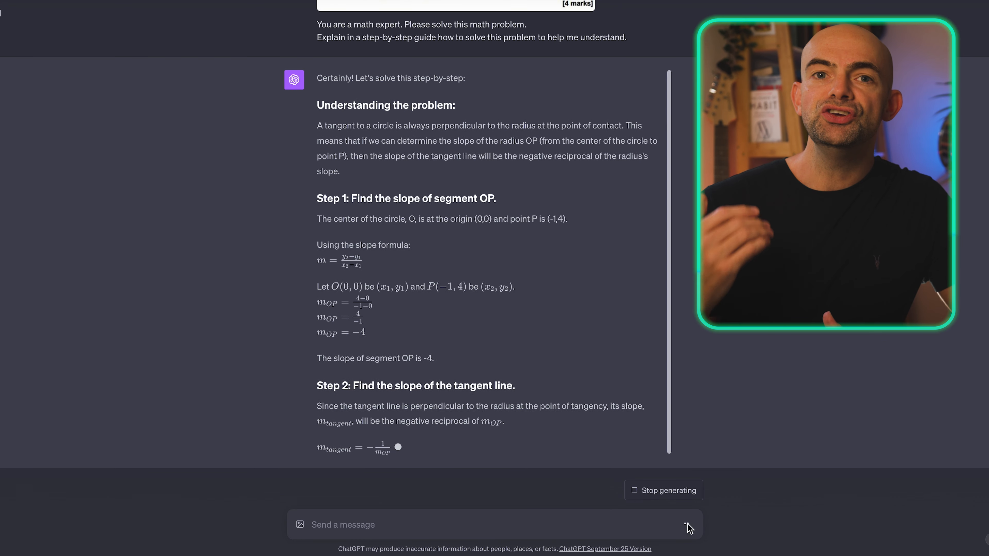
Scroll down to follow the circle-tangent solution as GPT-4 writes Steps 2 and 3
{"action": "scroll", "scroll_direction": "down", "scroll_amount": 3}
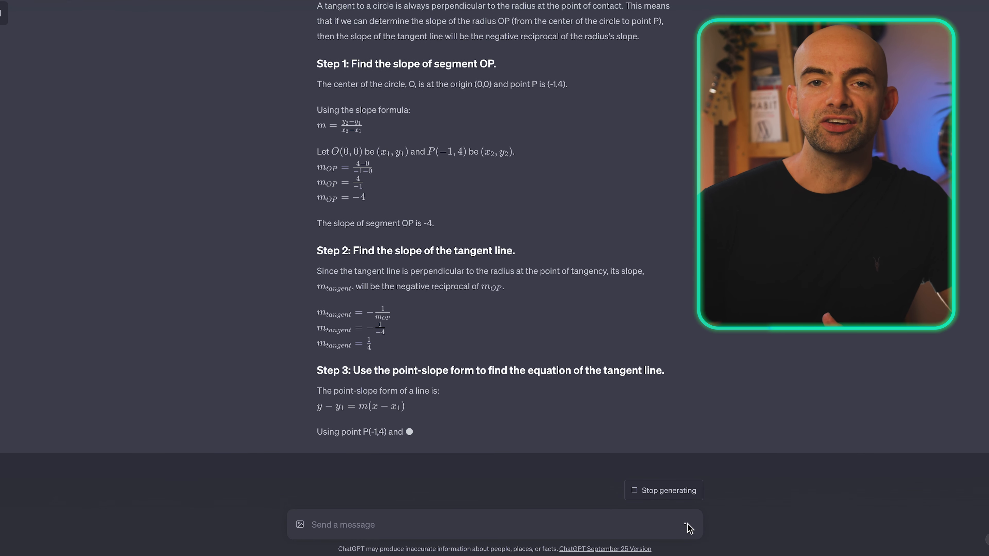